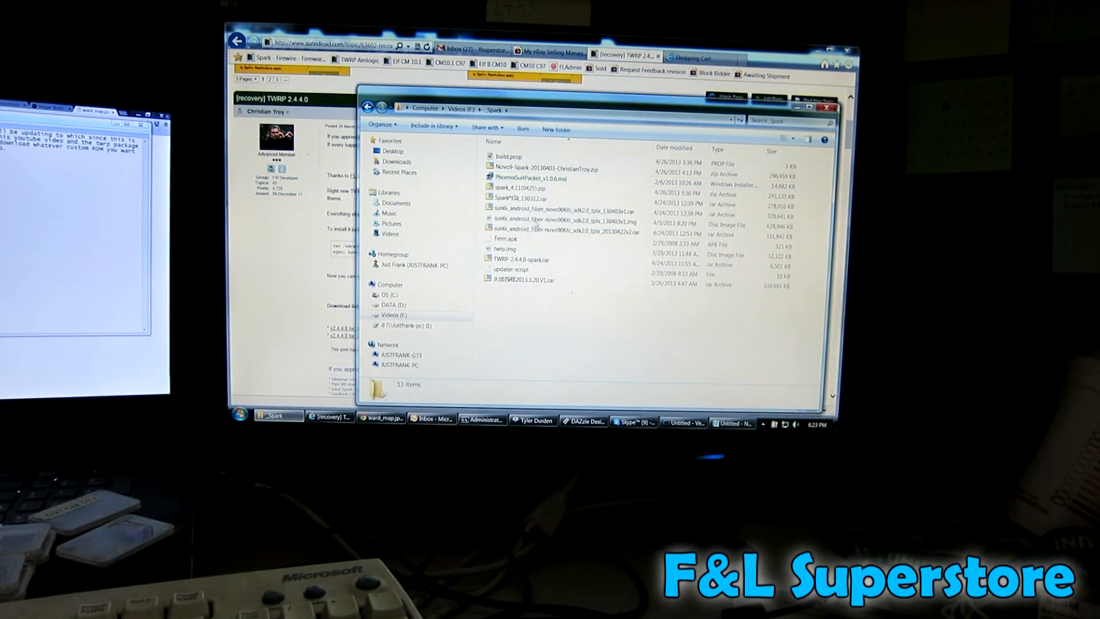
Step: Locate the Spark 4.11 archive and launch PhoenixSuitPacket_v1.0.6.msi from Explorer
{"action": "left_click", "coordinate": [508, 156]}
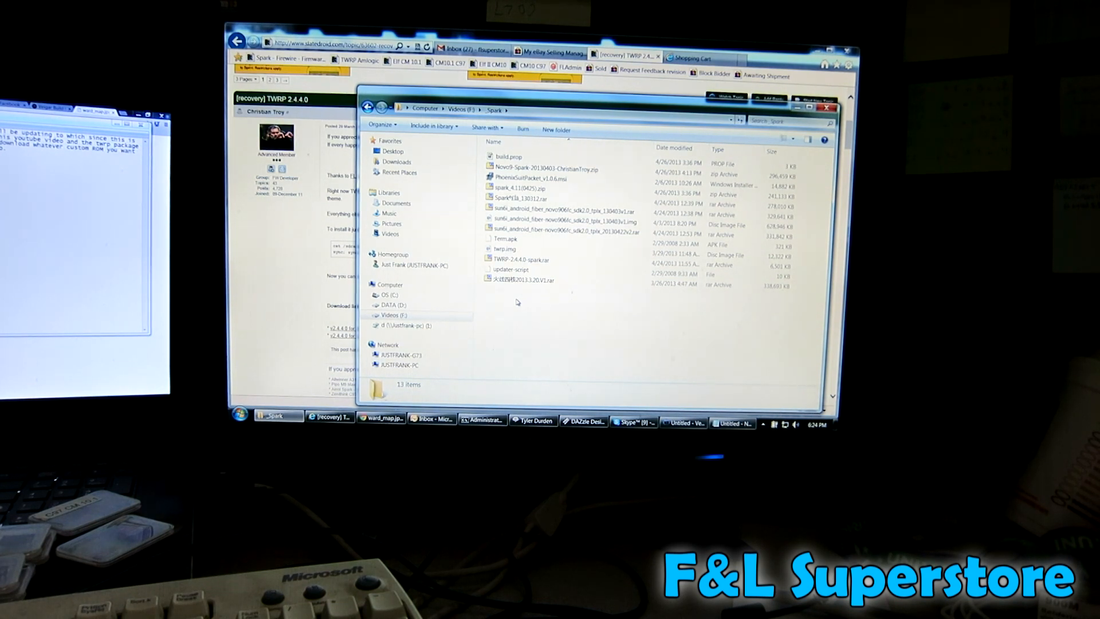
{"action": "mouse_move", "coordinate": [602, 290]}
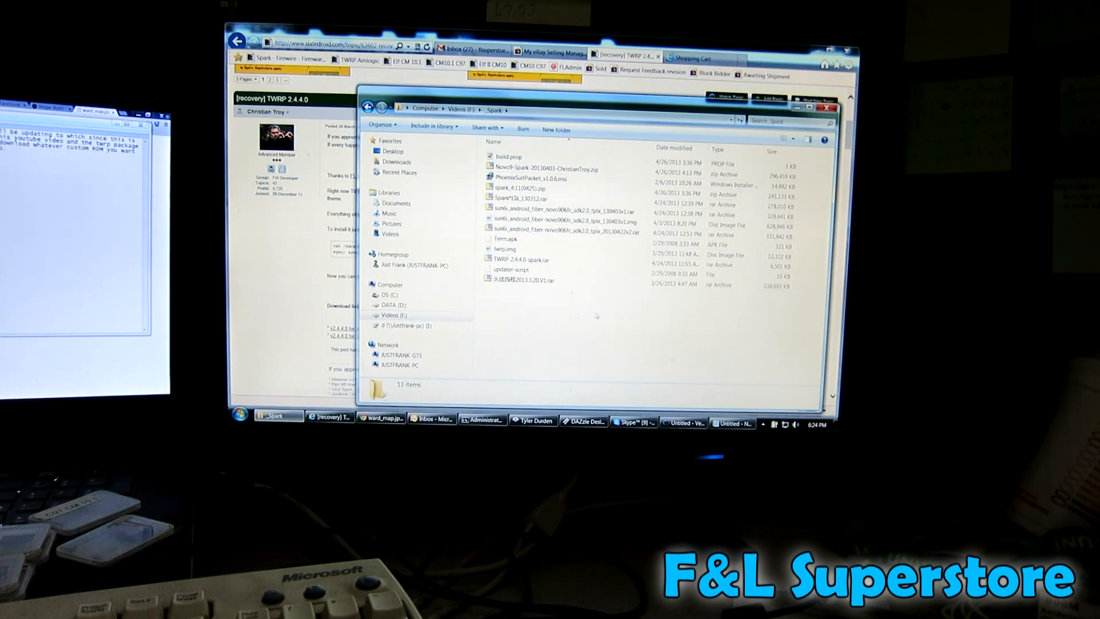
{"action": "mouse_move", "coordinate": [553, 323]}
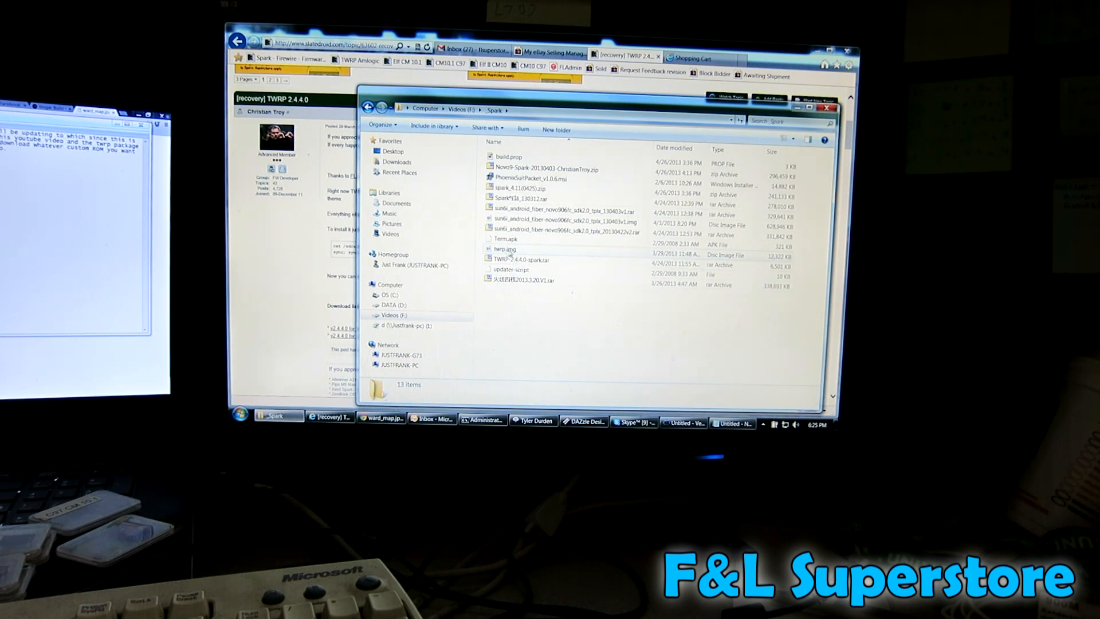
{"action": "mouse_move", "coordinate": [522, 259]}
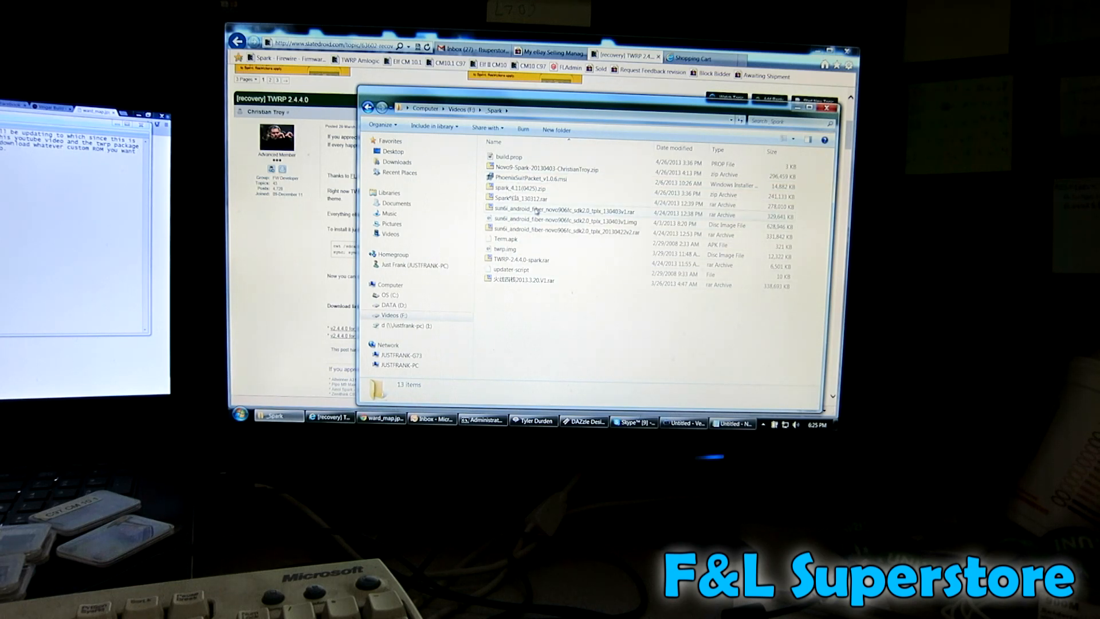
{"action": "left_click", "coordinate": [523, 188]}
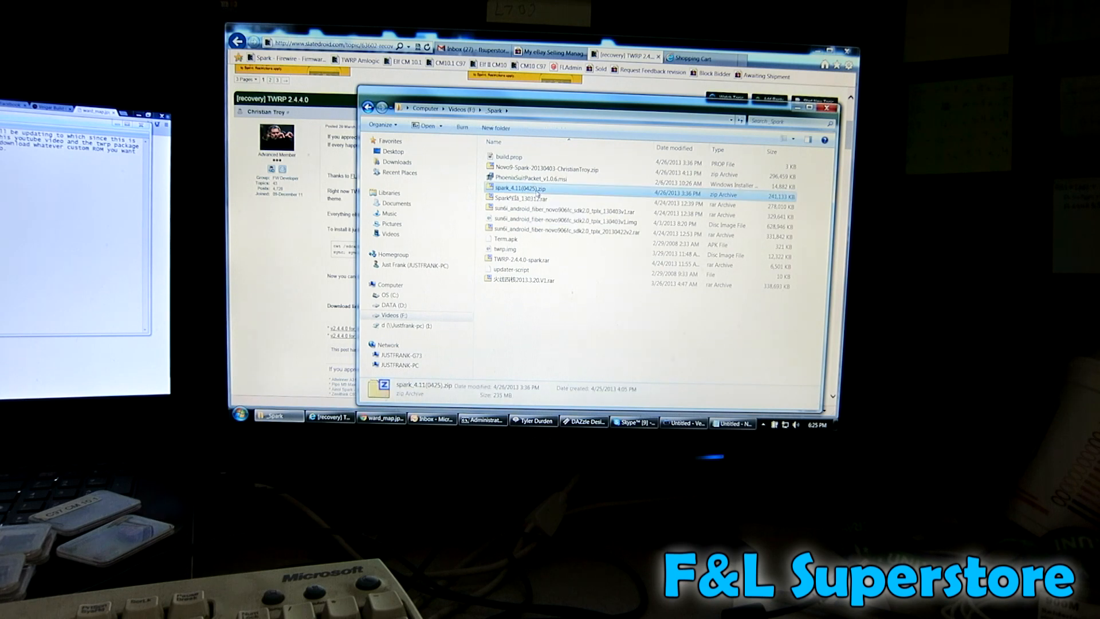
{"action": "mouse_move", "coordinate": [522, 189]}
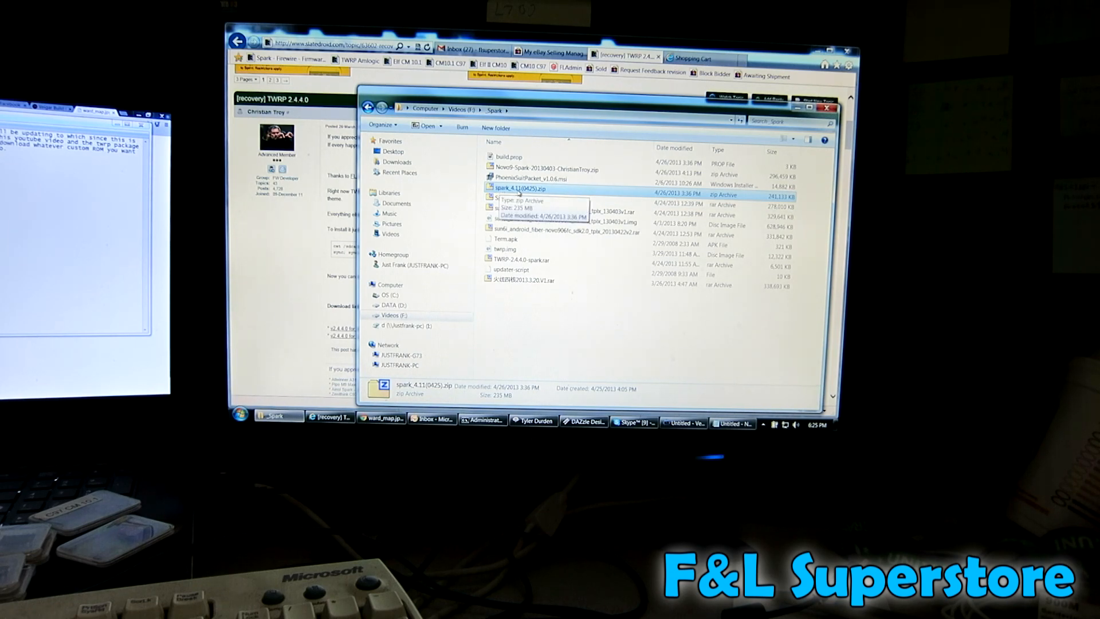
{"action": "double_click", "coordinate": [530, 178]}
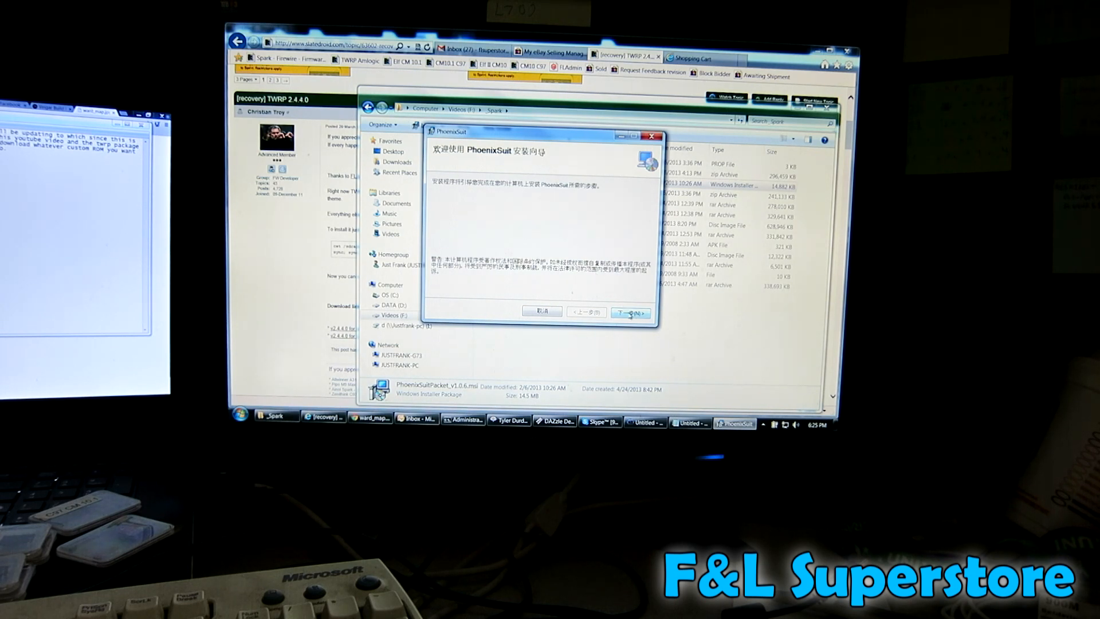
Step: Proceed through the welcome page and install into the default folder until complete
{"action": "left_click", "coordinate": [629, 312]}
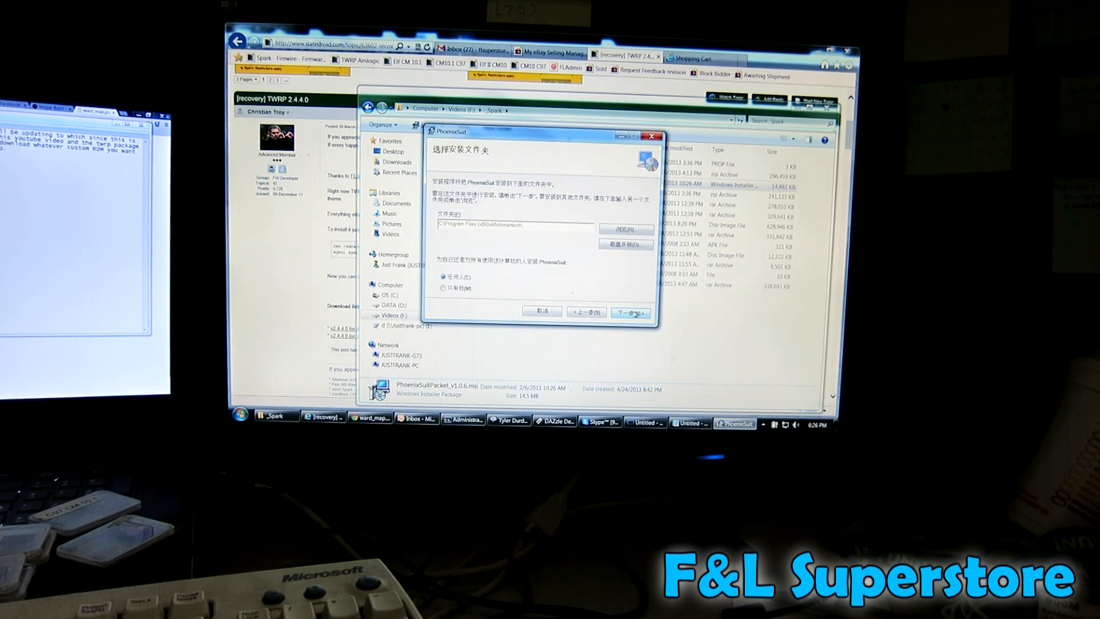
{"action": "left_click", "coordinate": [628, 312]}
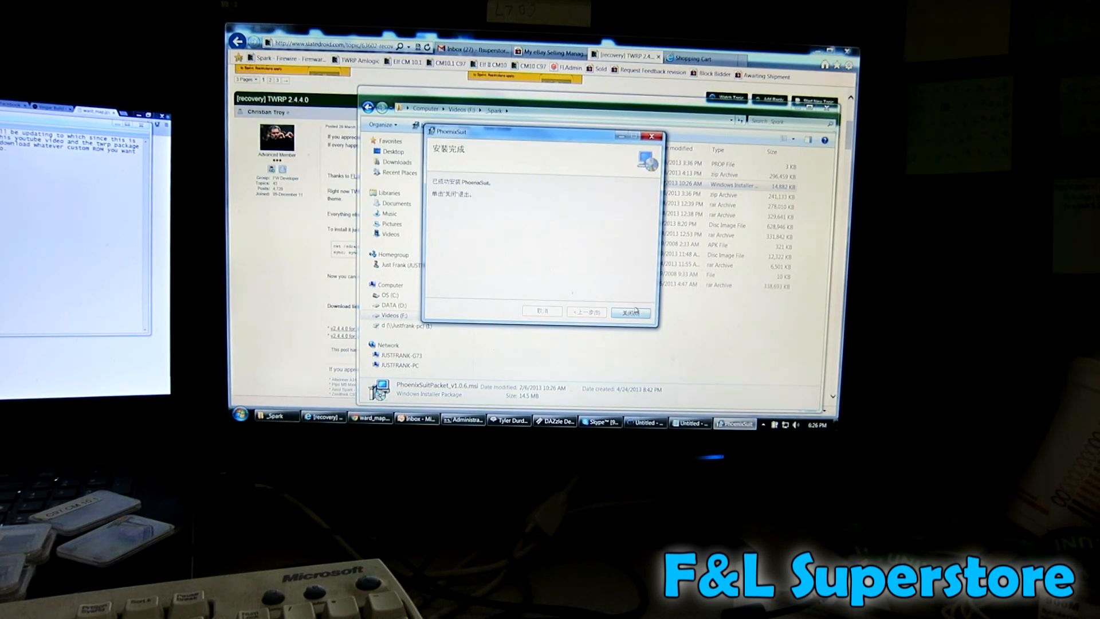
Step: Close the finished installer and launch PhoenixSuit from the Start menu
{"action": "left_click", "coordinate": [629, 312]}
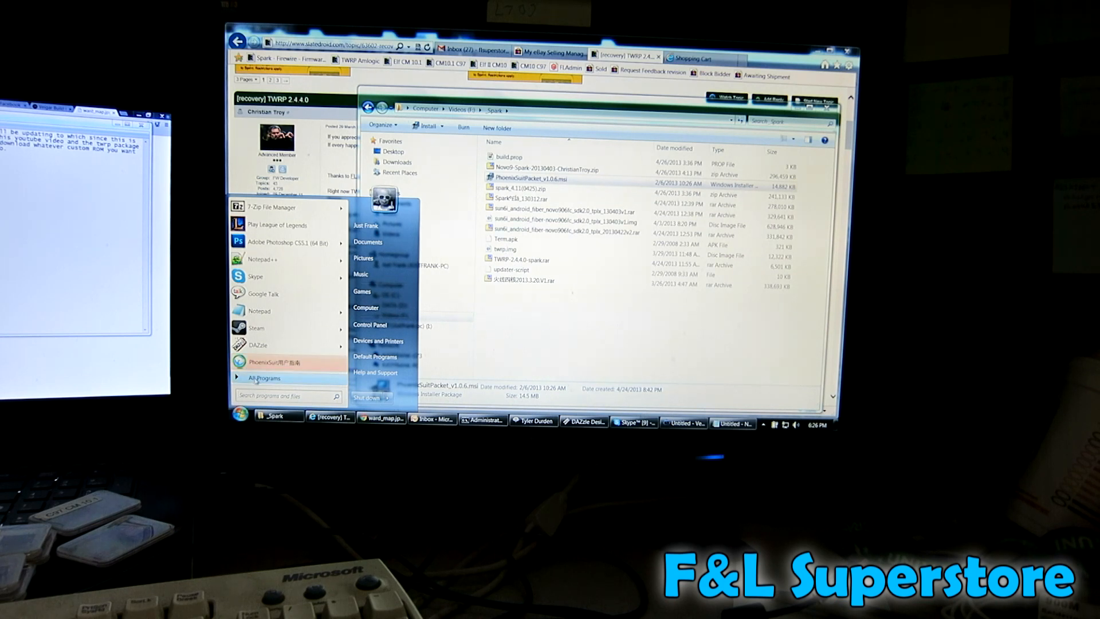
{"action": "left_click", "coordinate": [264, 378]}
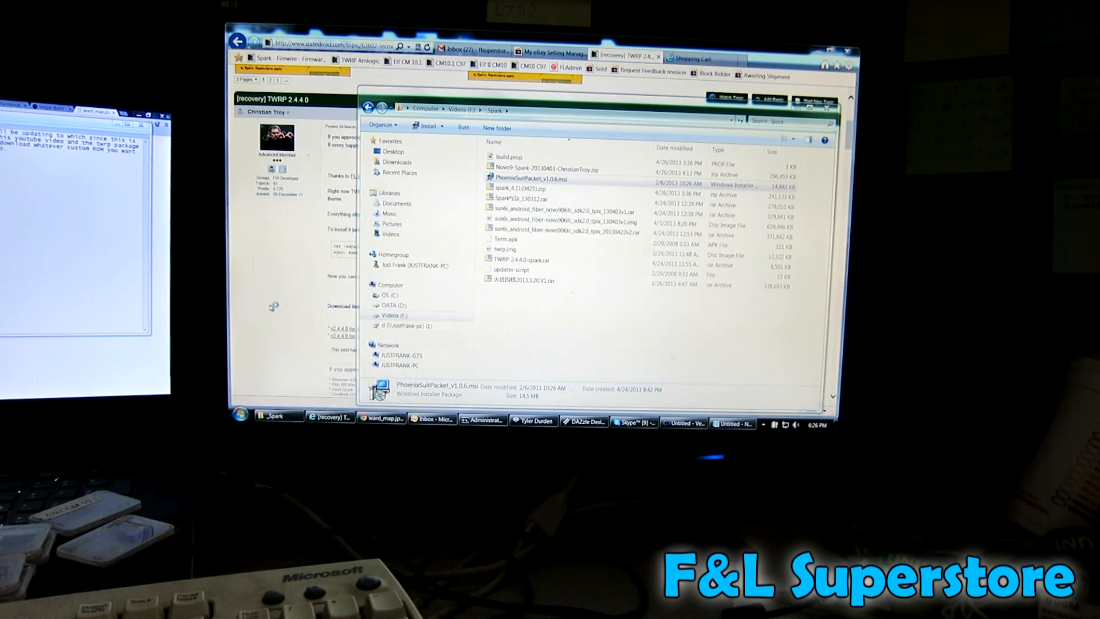
{"action": "double_click", "coordinate": [529, 178]}
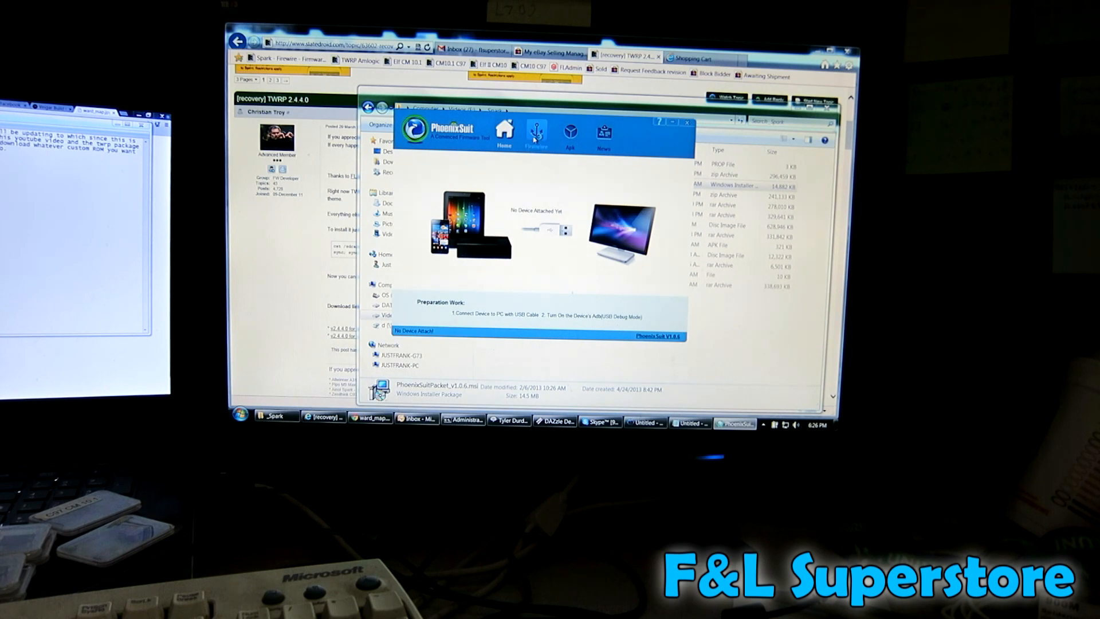
Step: Switch to the Firmware section and dismiss the latest-version upgrader notice
{"action": "left_click", "coordinate": [536, 131]}
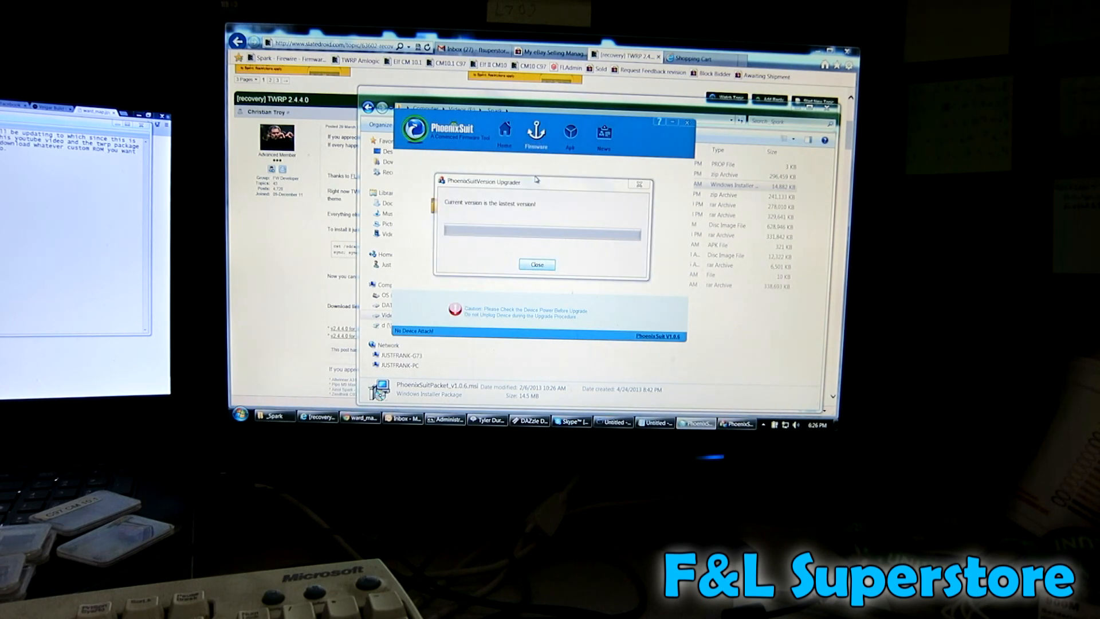
{"action": "left_click", "coordinate": [536, 265]}
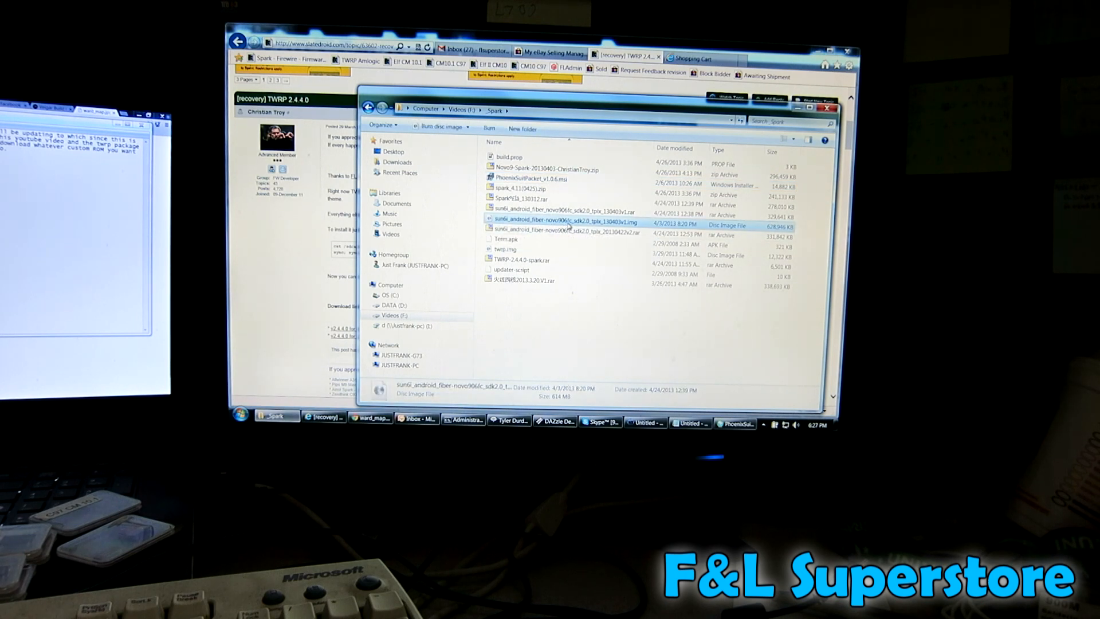
{"action": "mouse_move", "coordinate": [589, 222]}
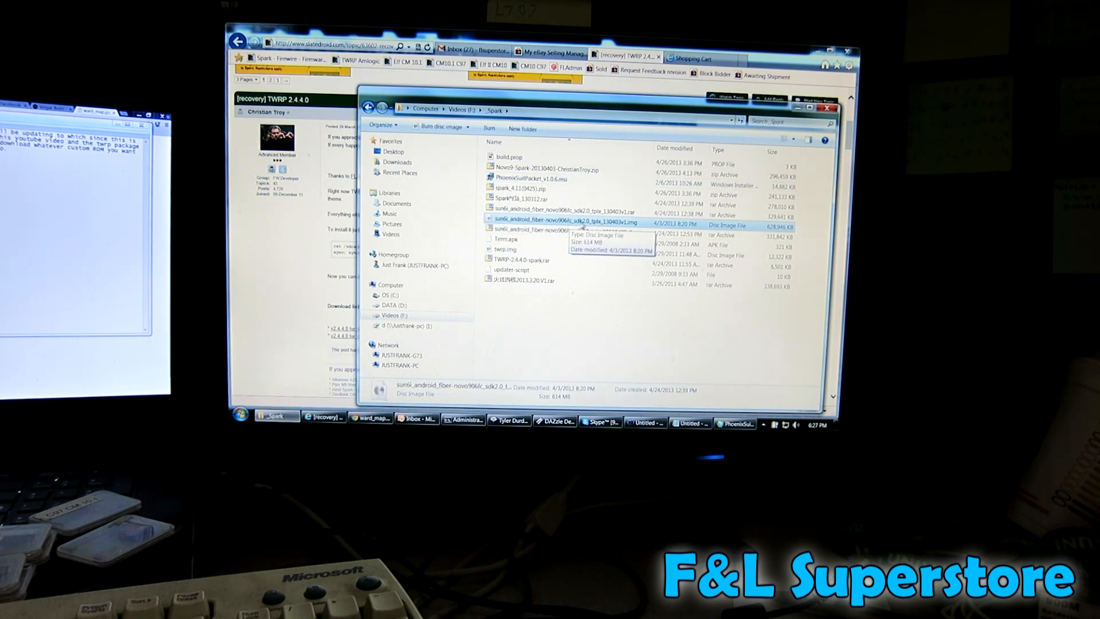